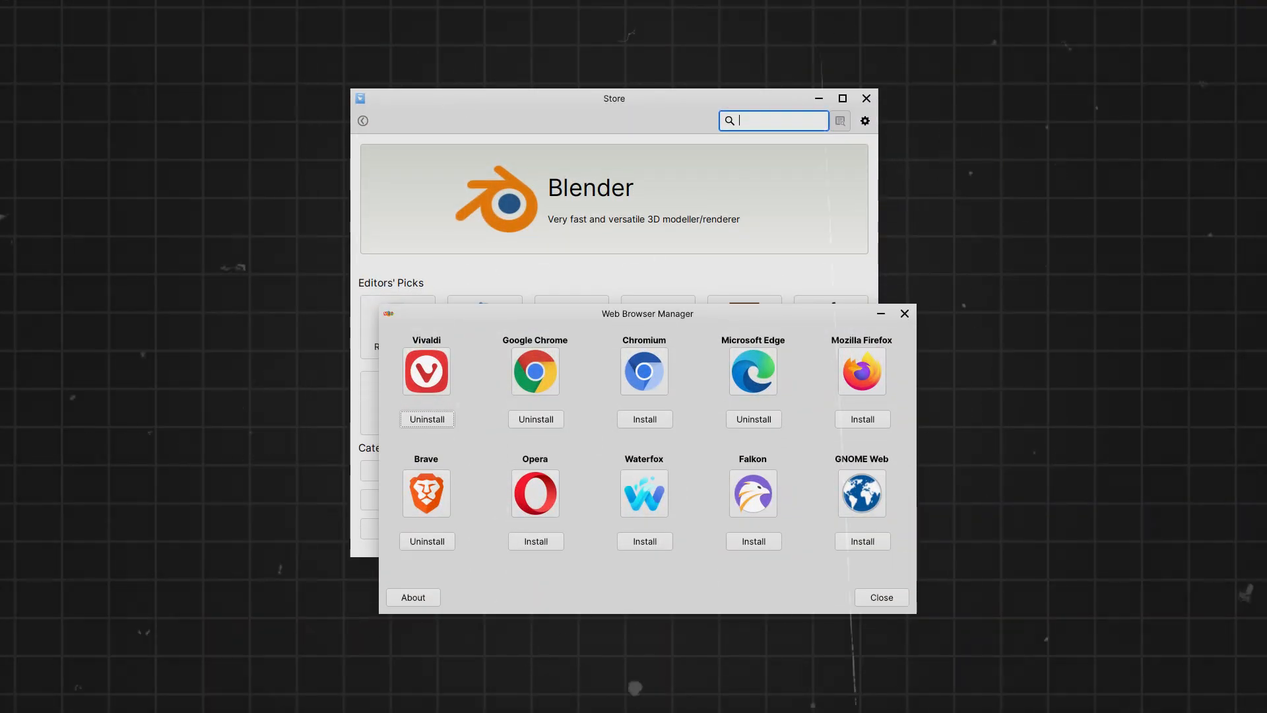
Close the Web Browser Manager to return to the Store's Editors' Picks home page.
click(880, 598)
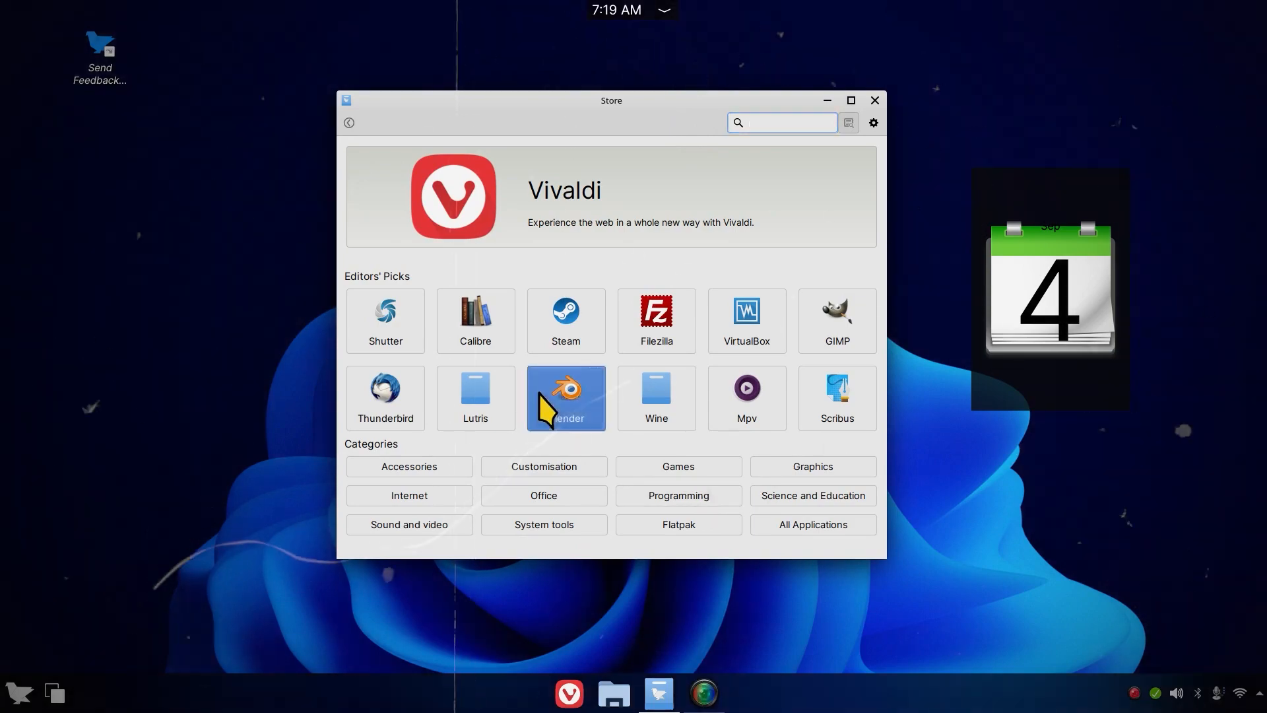
click(566, 398)
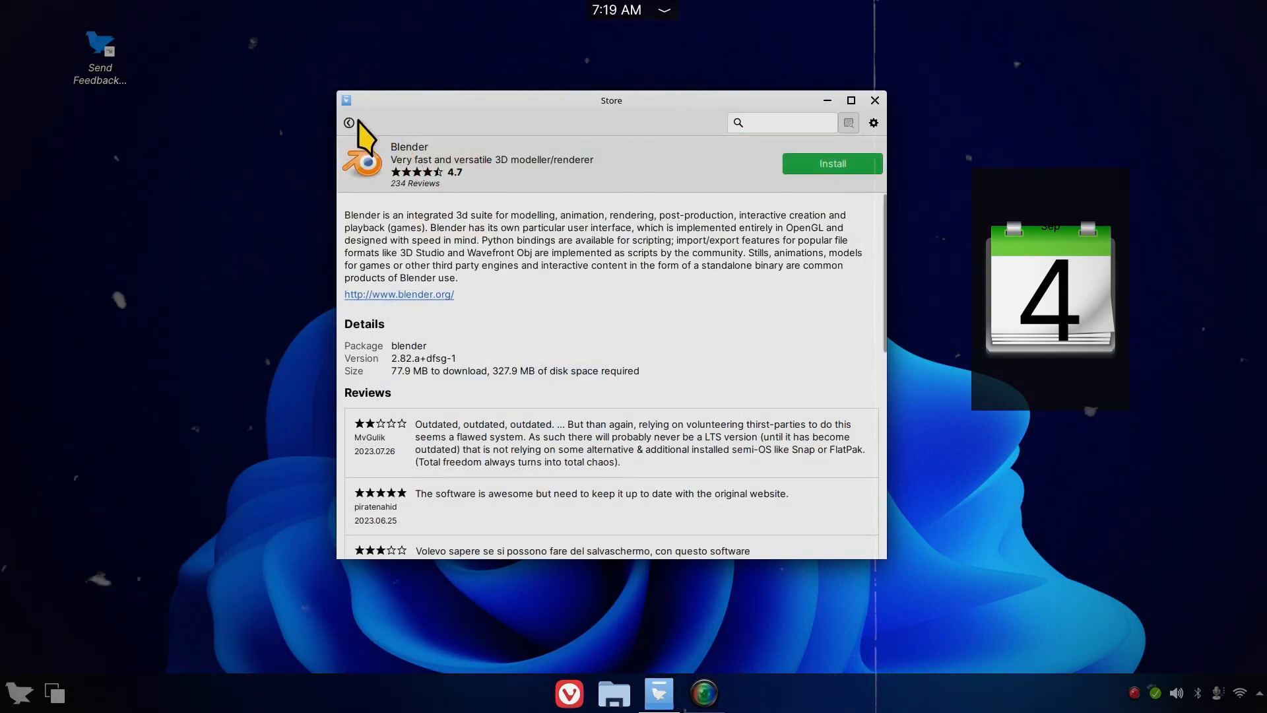
click(349, 122)
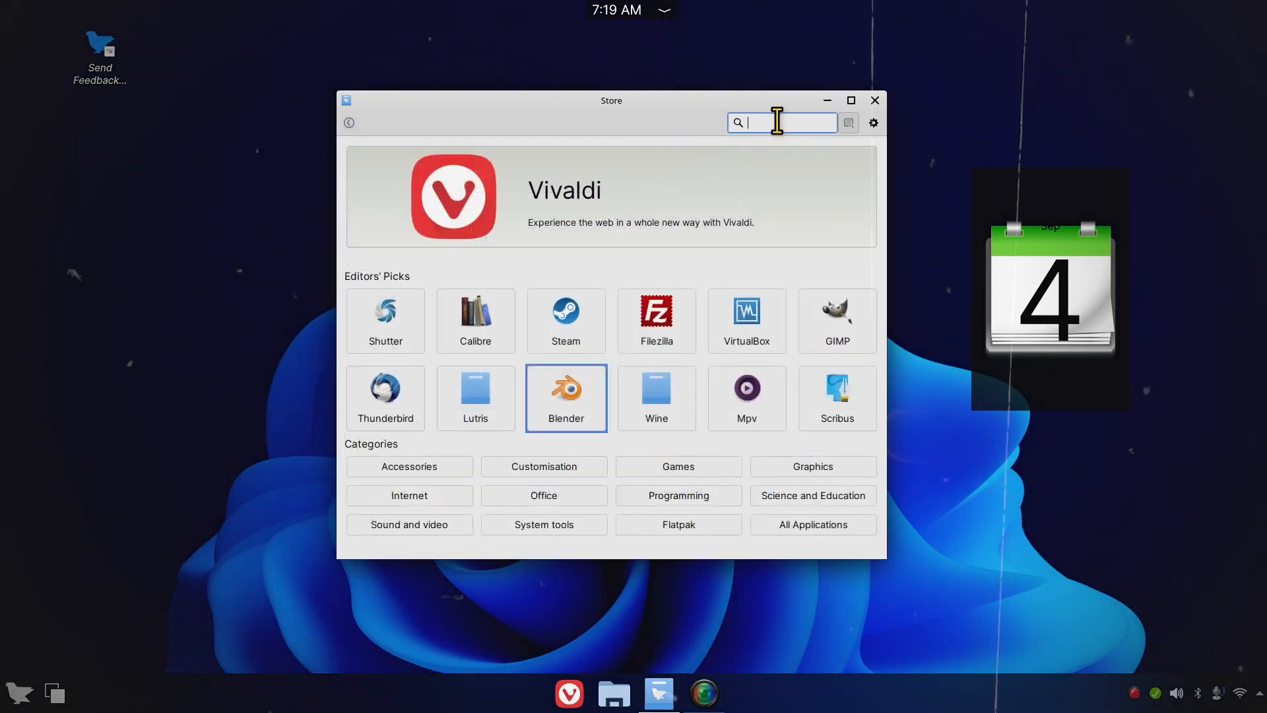